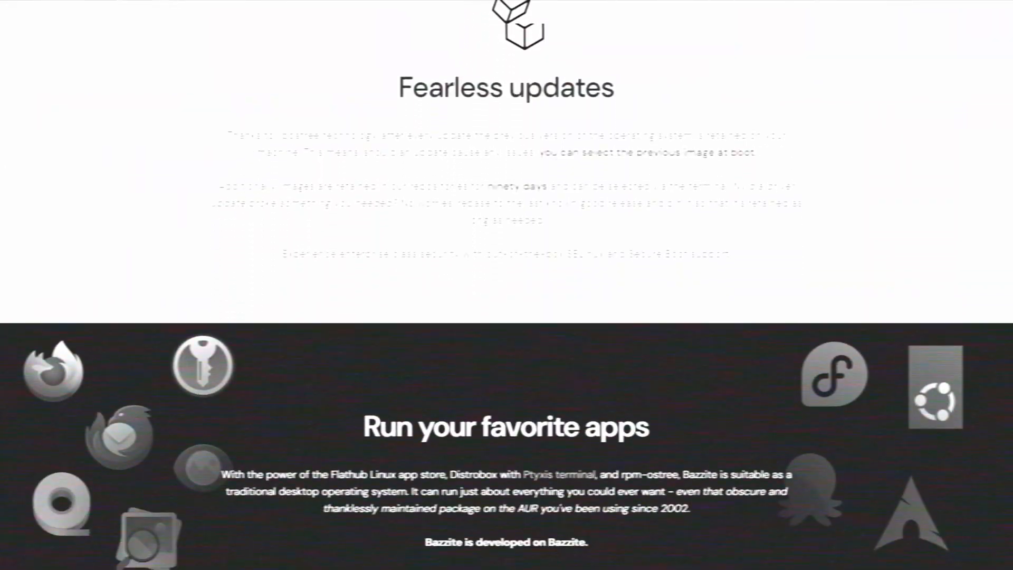
Start writing the Bazzite ISO so Rufus asks for ISO or DD image mode
{"action": "scroll", "scroll_direction": "down", "scroll_amount": 3}
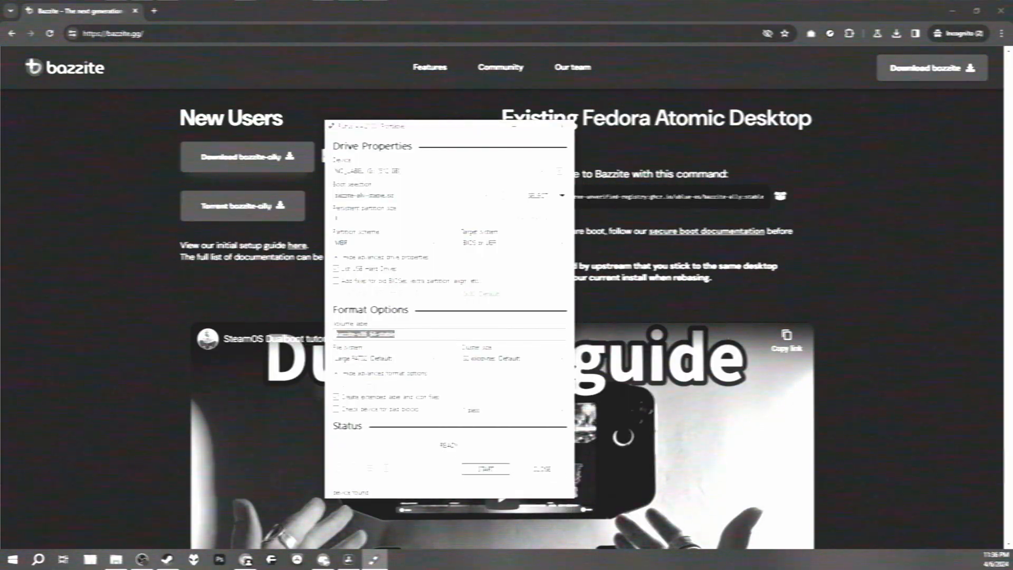
{"action": "left_click", "coordinate": [484, 468]}
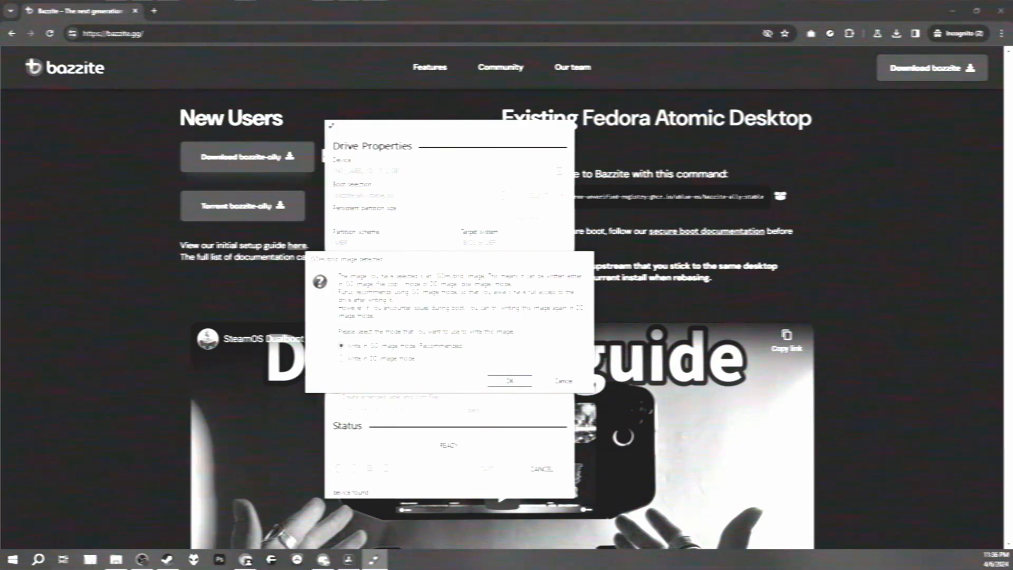